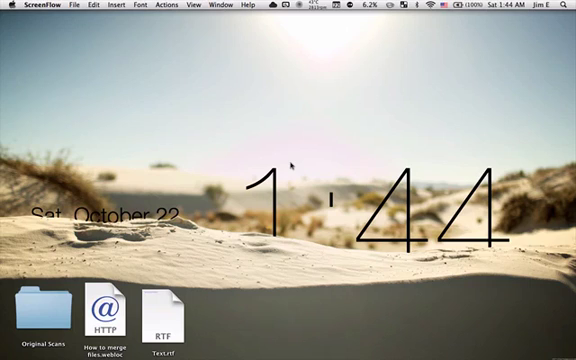
pyautogui.moveTo(333, 158)
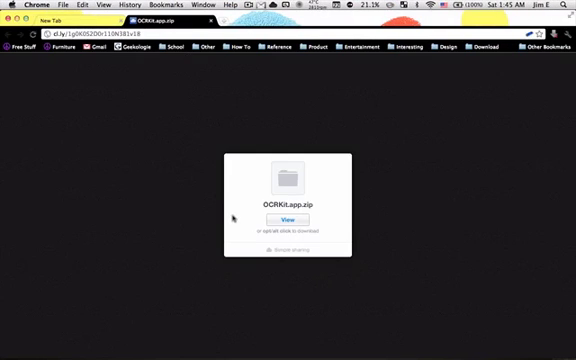
pyautogui.moveTo(289, 218)
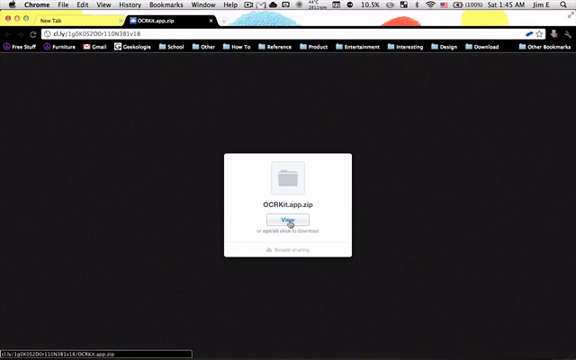
# Step: Download OCRKit.app.zip from the shared page via its View button, after checking the link
pyautogui.click(287, 218)
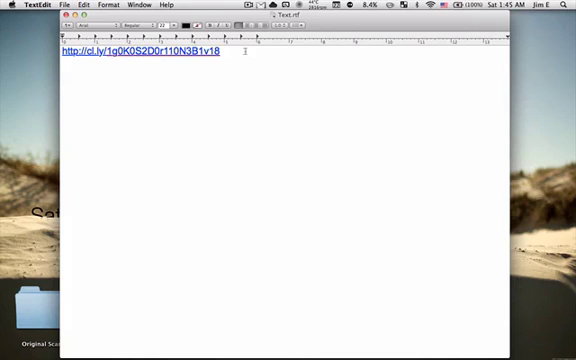
pyautogui.click(102, 42)
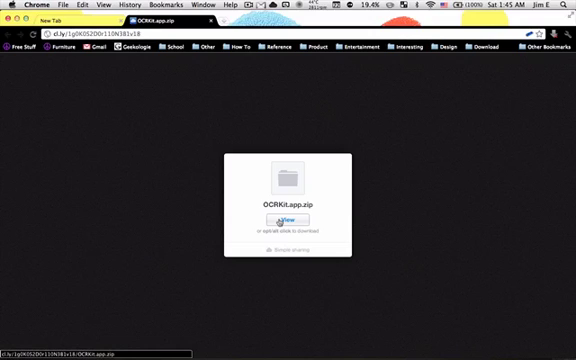
pyautogui.click(285, 220)
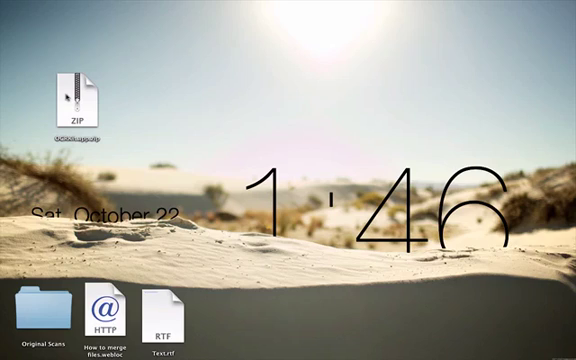
# Step: Select the OCRKit.app.zip archive on the desktop
pyautogui.click(71, 90)
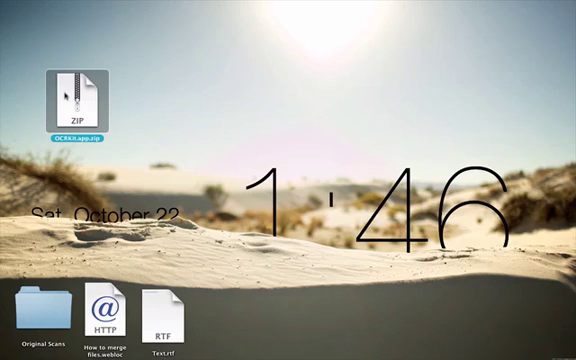
# Step: Bring up the context menu for OCRKit.app.zip to open it with Archive Utility
pyautogui.rightClick(72, 90)
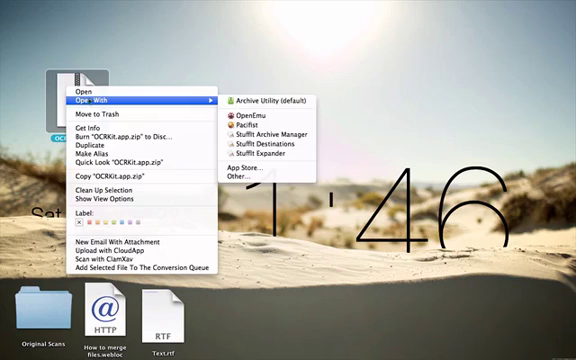
pyautogui.moveTo(268, 100)
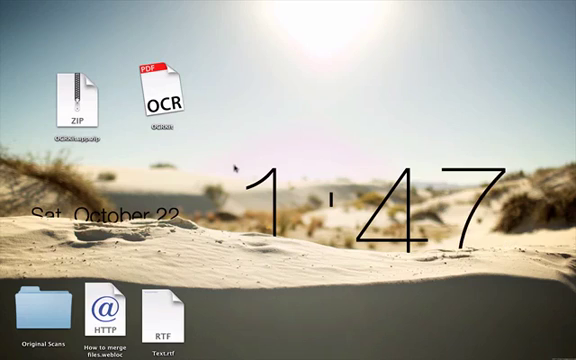
pyautogui.moveTo(237, 180)
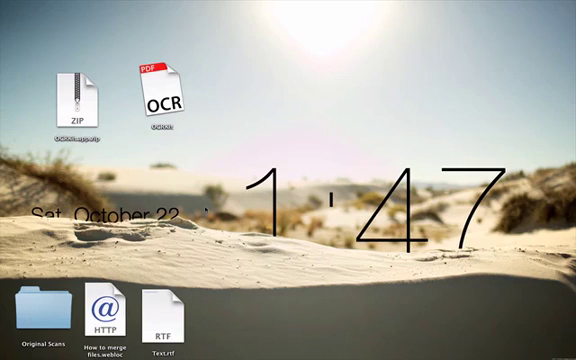
# Step: Launch OCRKit, approve the security warning, and open the Original Scans folder
pyautogui.doubleClick(163, 95)
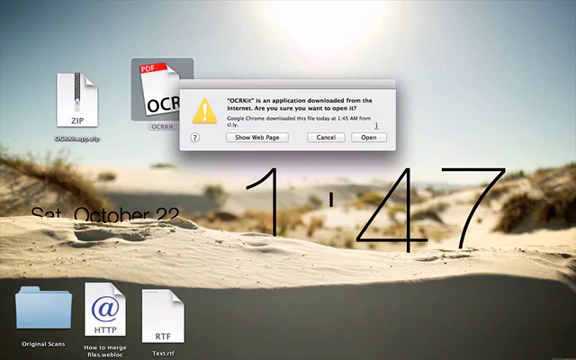
pyautogui.click(372, 138)
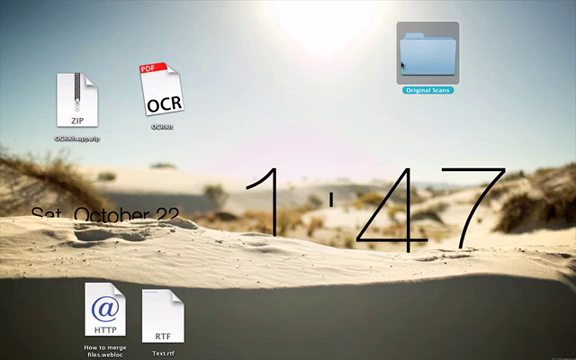
pyautogui.doubleClick(427, 52)
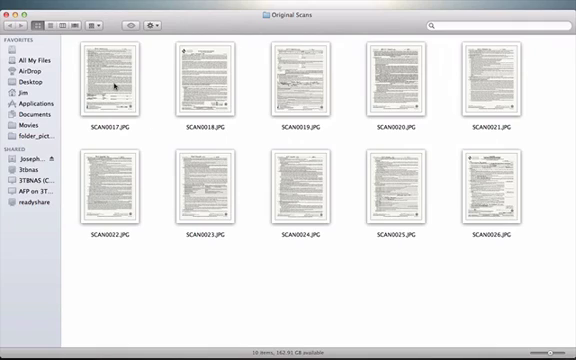
# Step: Select SCAN0017.JPG, the first scanned page in Original Scans
pyautogui.click(113, 75)
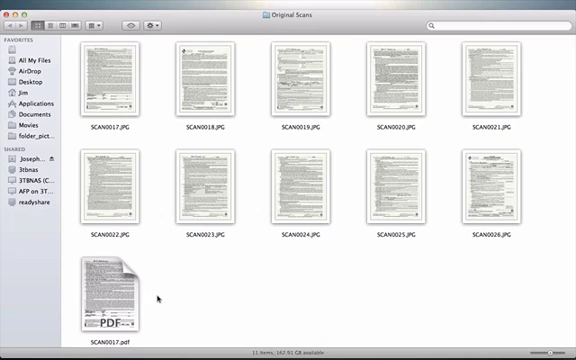
pyautogui.moveTo(118, 90)
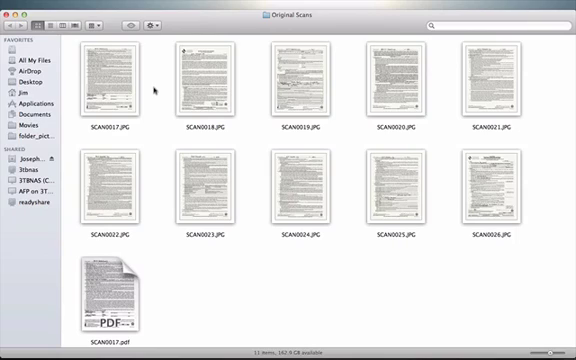
pyautogui.moveTo(105, 291)
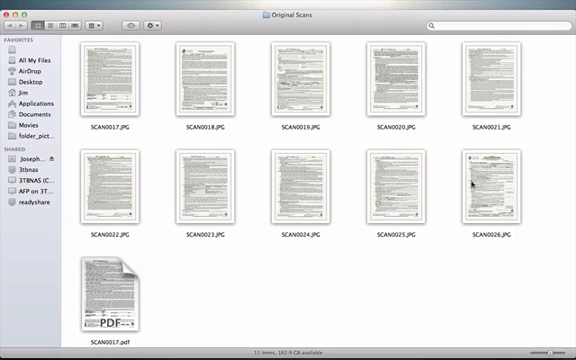
pyautogui.moveTo(483, 260)
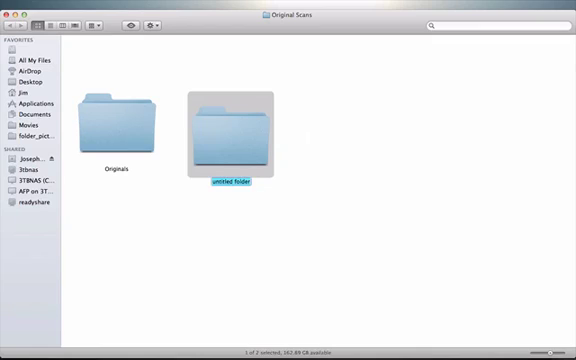
# Step: Name the new folder 'PDF'
pyautogui.write('PDF')
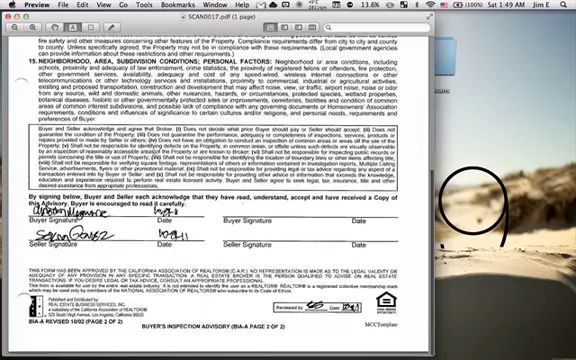
# Step: Scroll through the Buyer's Inspection Advisory page in SCAN0017.pdf
pyautogui.scroll(3)
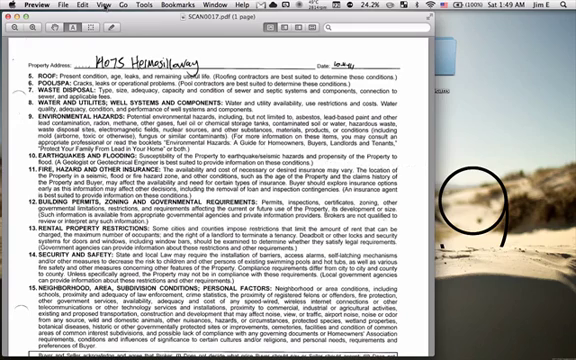
pyautogui.click(74, 19)
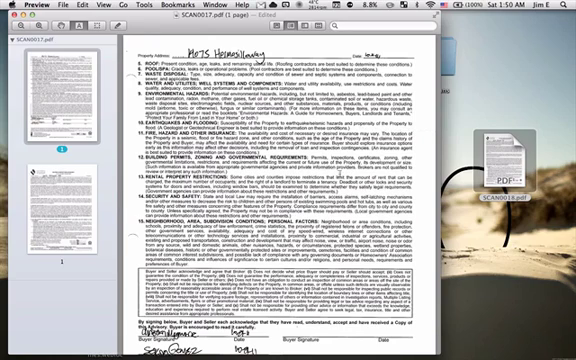
# Step: Scroll down through the combined two-page document in Preview
pyautogui.scroll(-3)
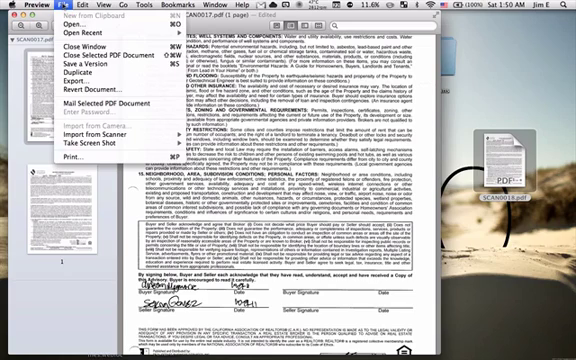
pyautogui.moveTo(67, 79)
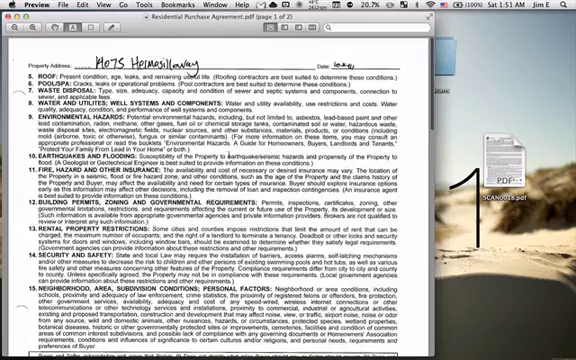
pyautogui.scroll(-3)
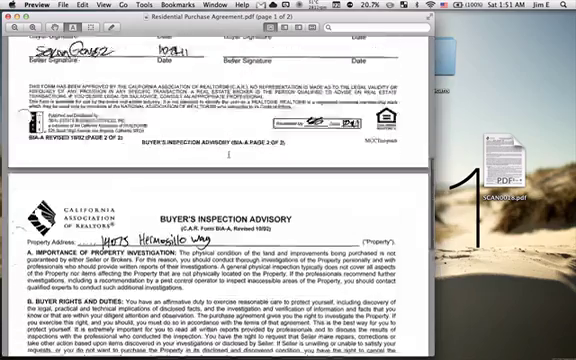
pyautogui.scroll(-3)
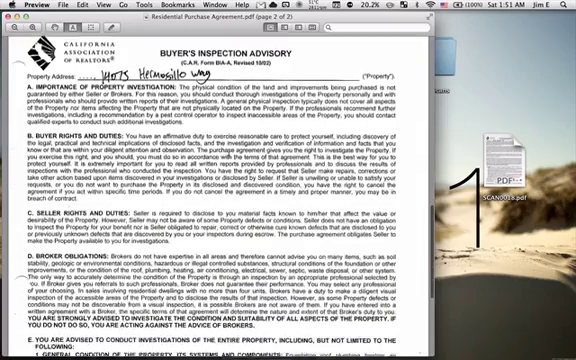
pyautogui.scroll(-3)
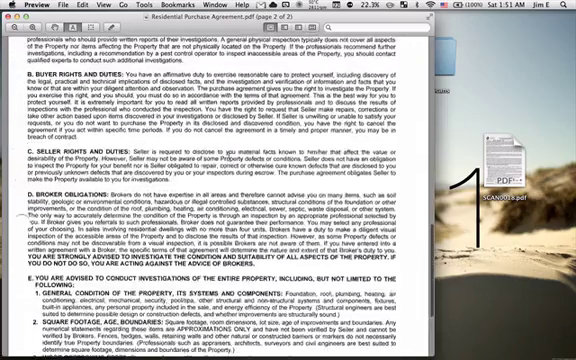
pyautogui.scroll(3)
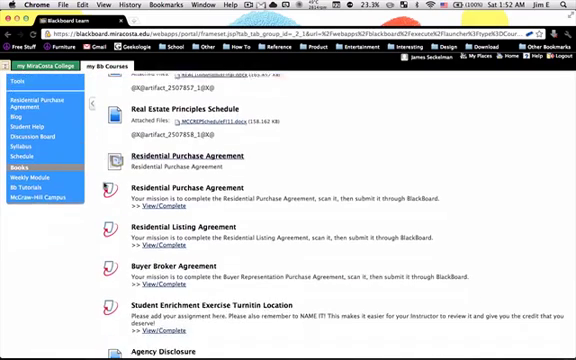
# Step: Scroll down the Blackboard course content to the Residential Purchase Agreement assignment
pyautogui.scroll(-3)
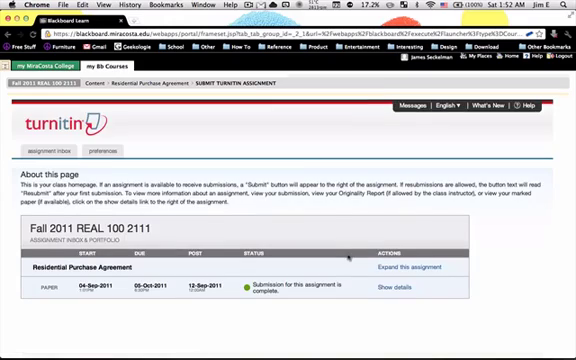
# Step: Scroll the Turnitin inbox to check the Residential Purchase Agreement submission status
pyautogui.scroll(-3)
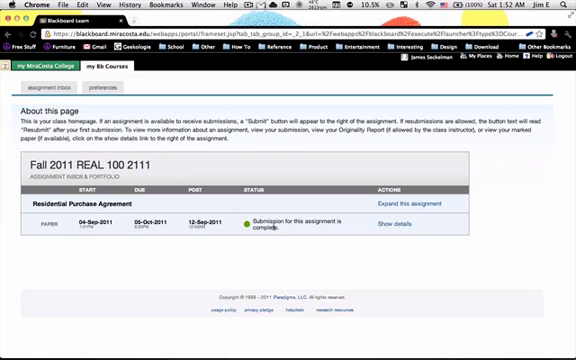
pyautogui.moveTo(290, 232)
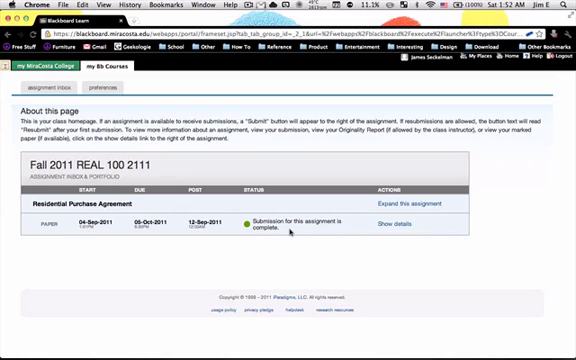